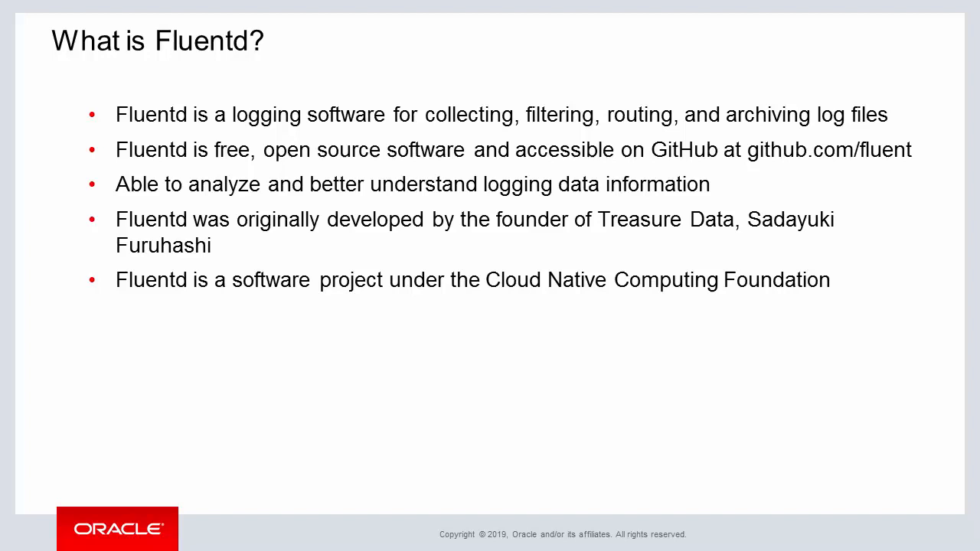
Step: Advance the slideshow to the 'Why use Fluentd?' benefits slide
{"action": "key", "text": "Right"}
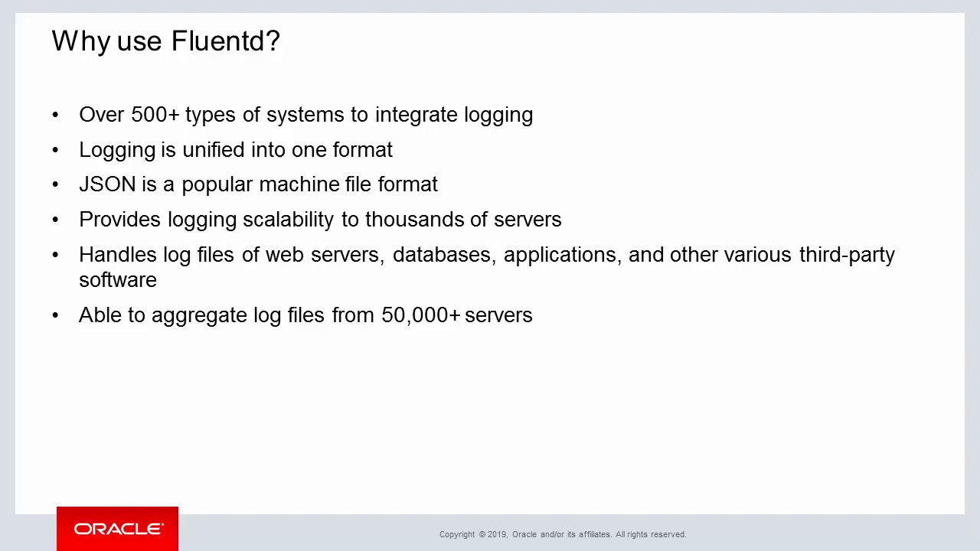
Step: Advance to the 'Life cycle of an Event' slide listing Setup, Inputs, Filters, Matches, Labels
{"action": "key", "text": "right"}
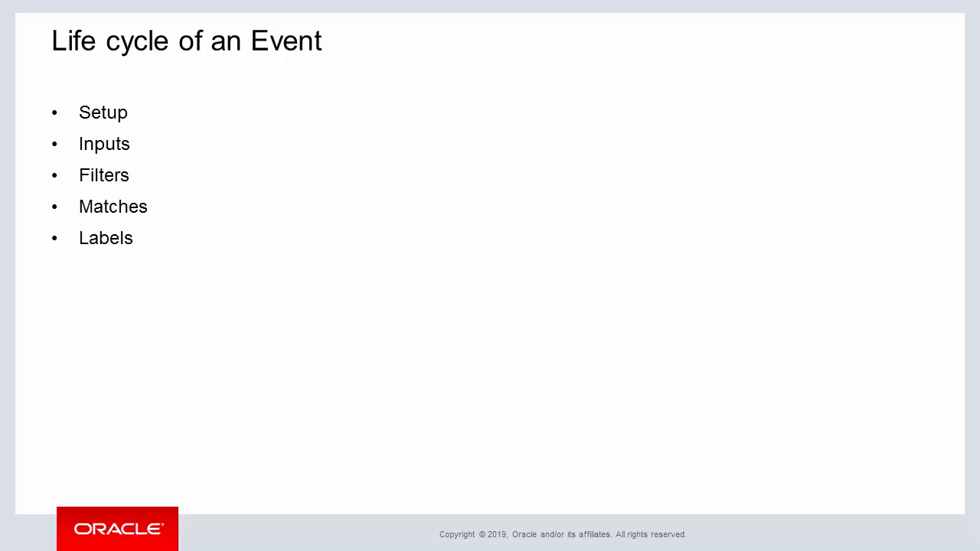
Step: Show the Setup slide's source and match examples, then advance to the Inputs slide
{"action": "key", "text": "right"}
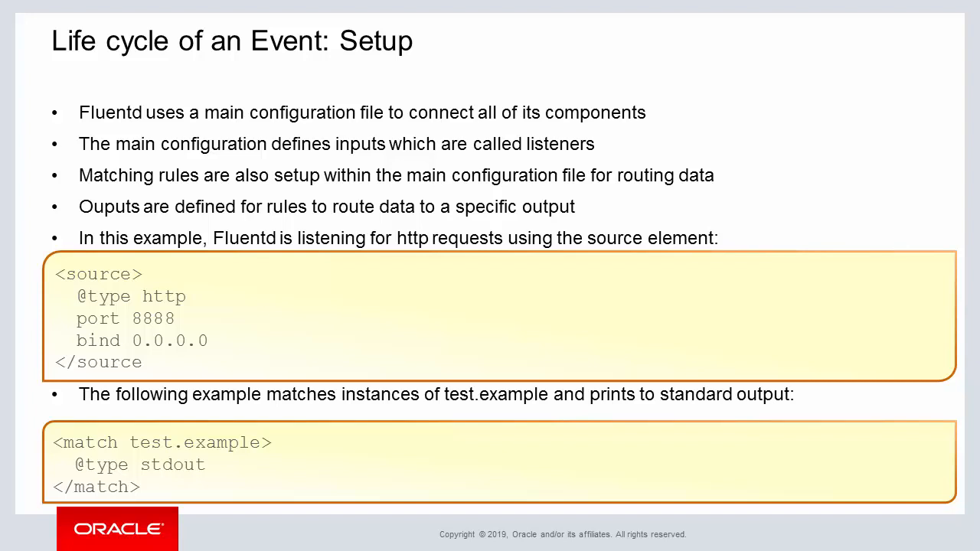
{"action": "key", "text": "Right"}
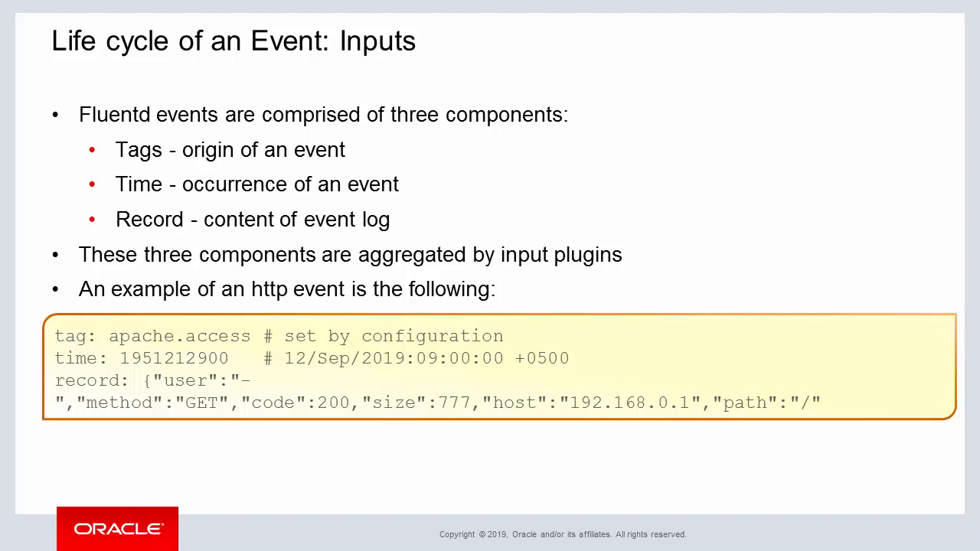
Step: Show the Matches slide's match directive example, then advance to the Labels slide
{"action": "key", "text": "Right"}
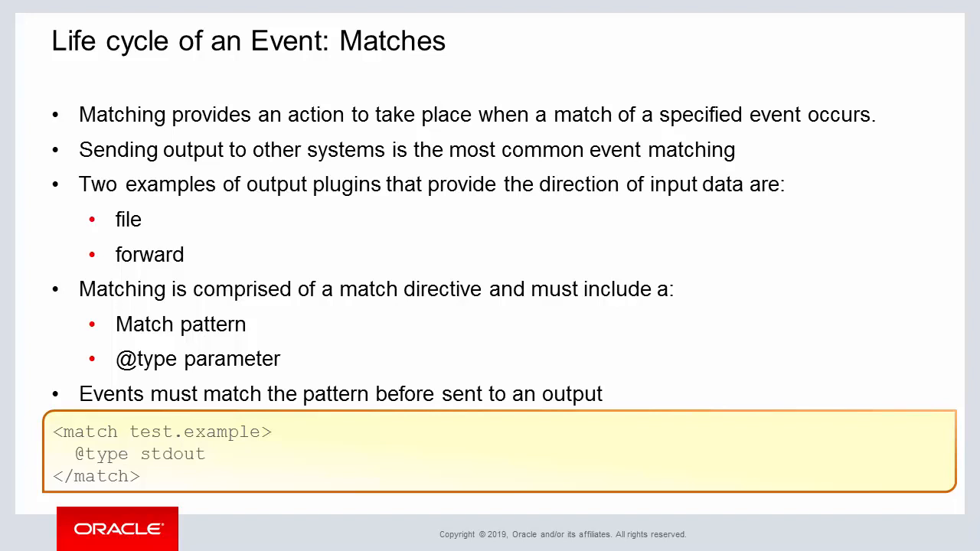
{"action": "key", "text": "Right"}
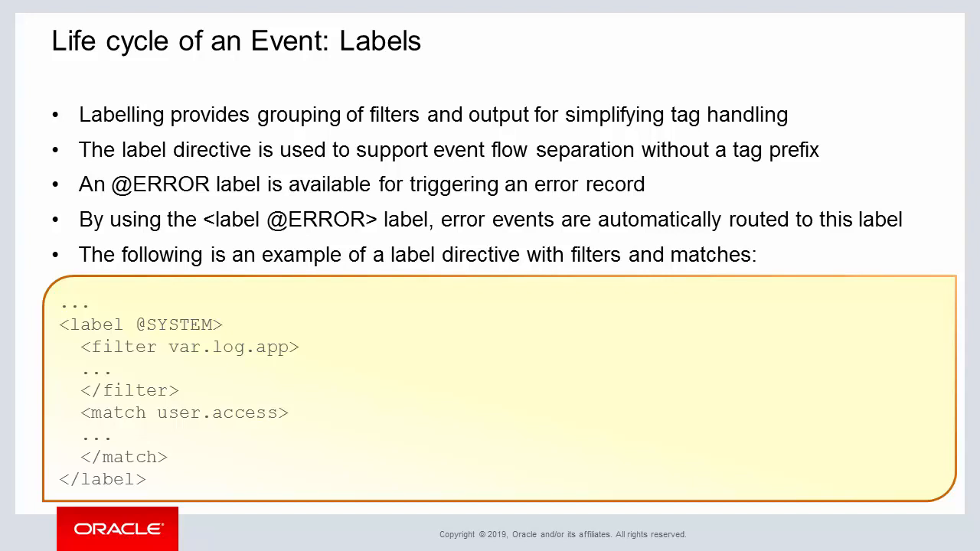
Step: Pass through the Plugins slide and advance to the Fluent Bit overview slide
{"action": "key", "text": "Right"}
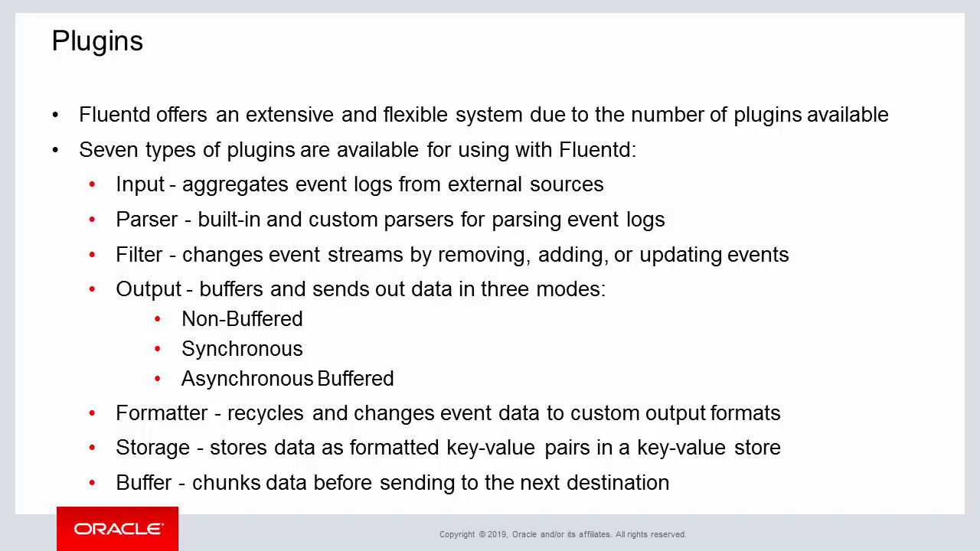
{"action": "key", "text": "Right"}
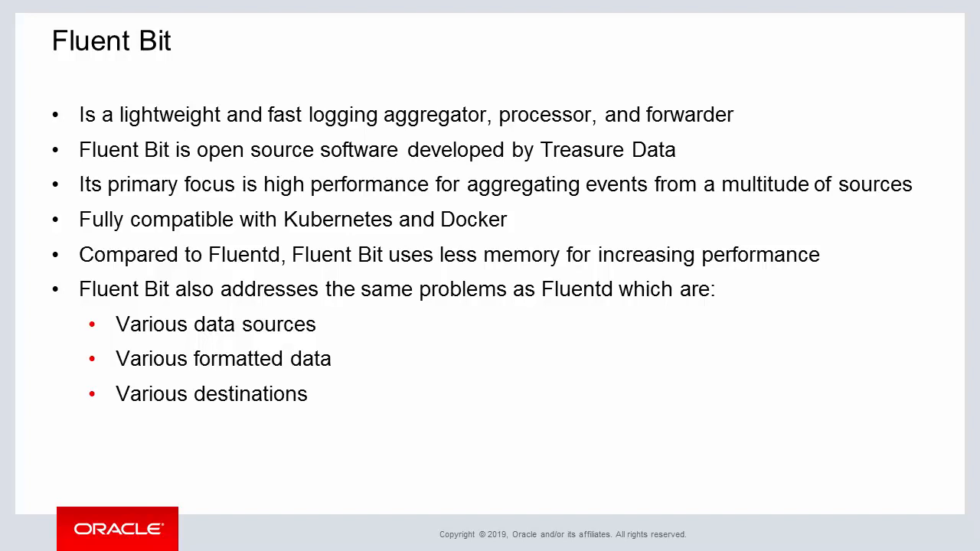
Step: Advance from Fluent Bit to the final Summary slide of learning objectives
{"action": "key", "text": "Right"}
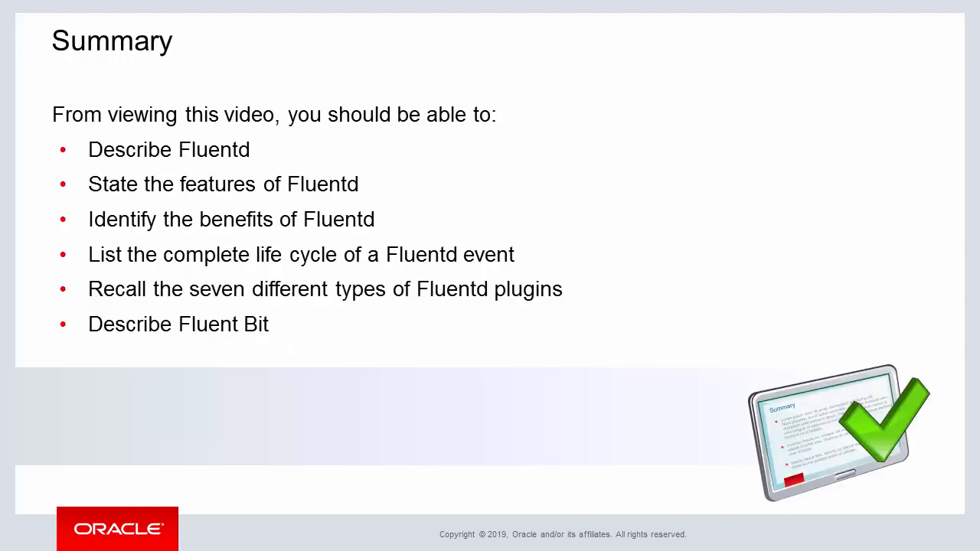